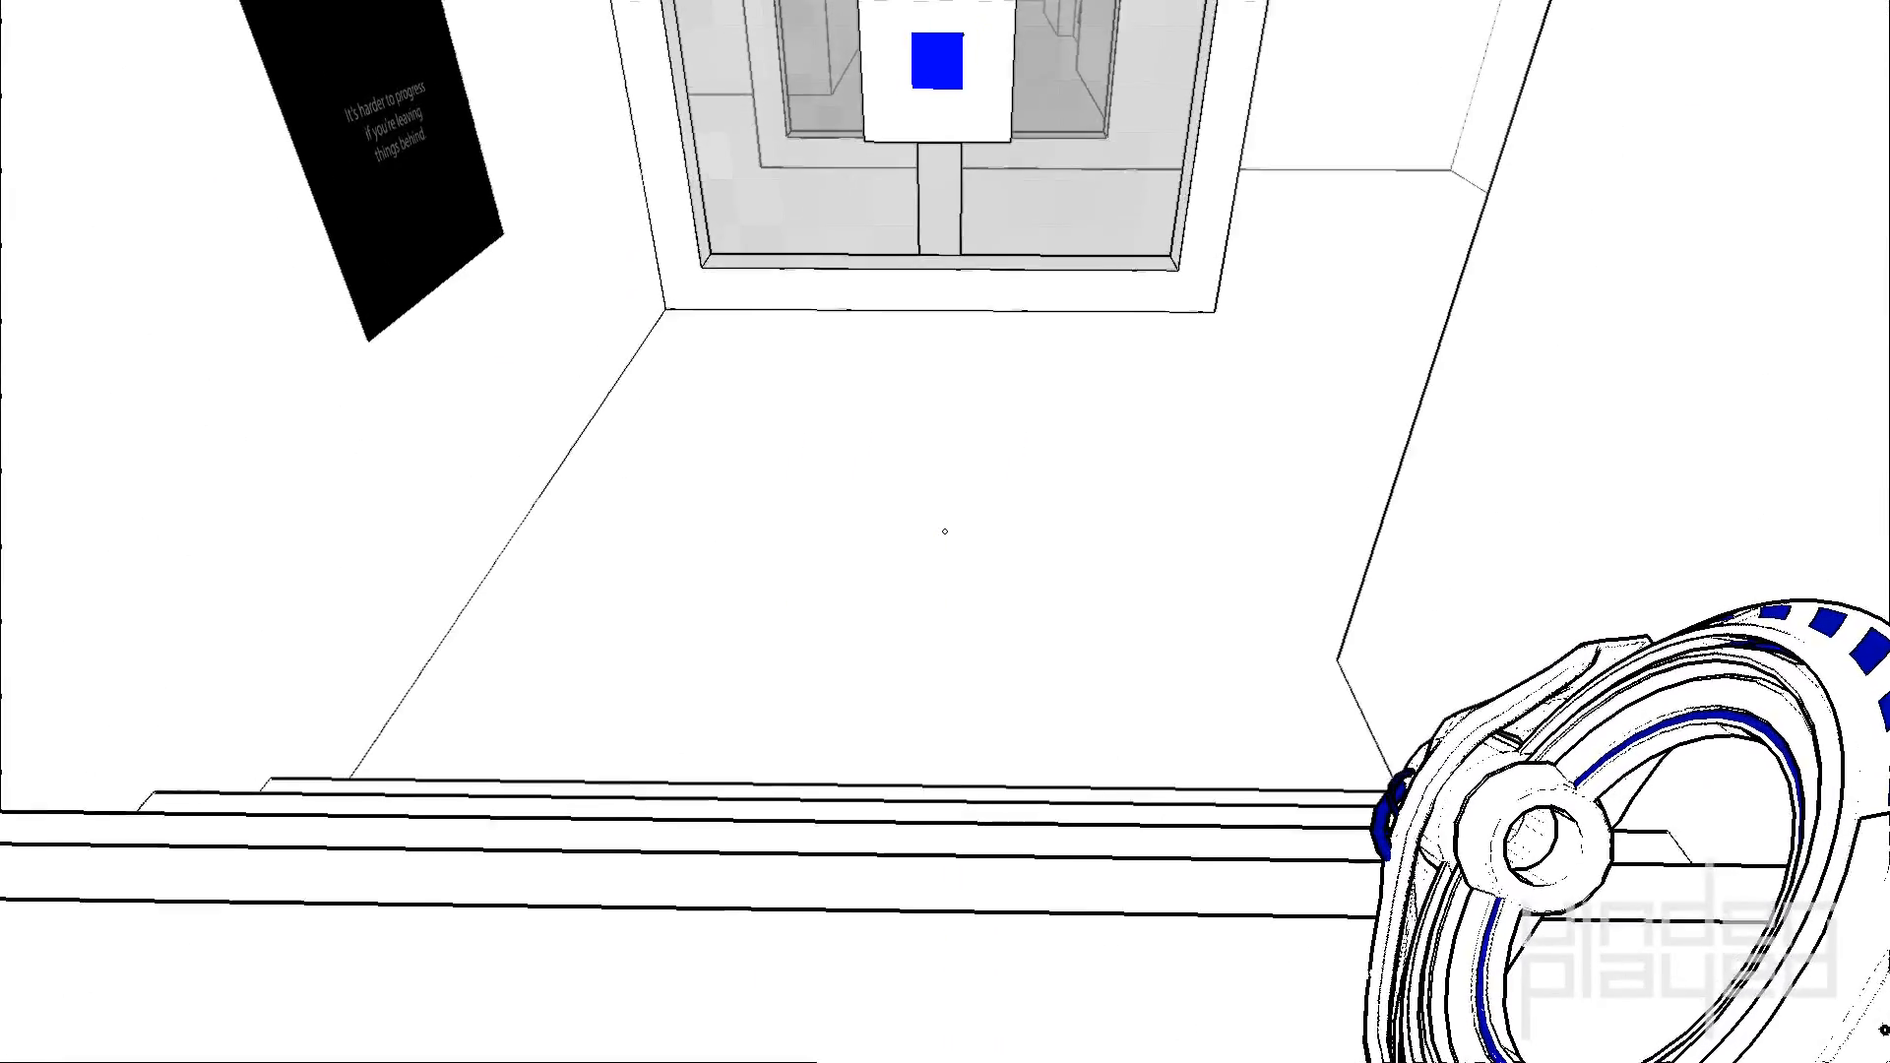
pyautogui.moveTo(946, 532)
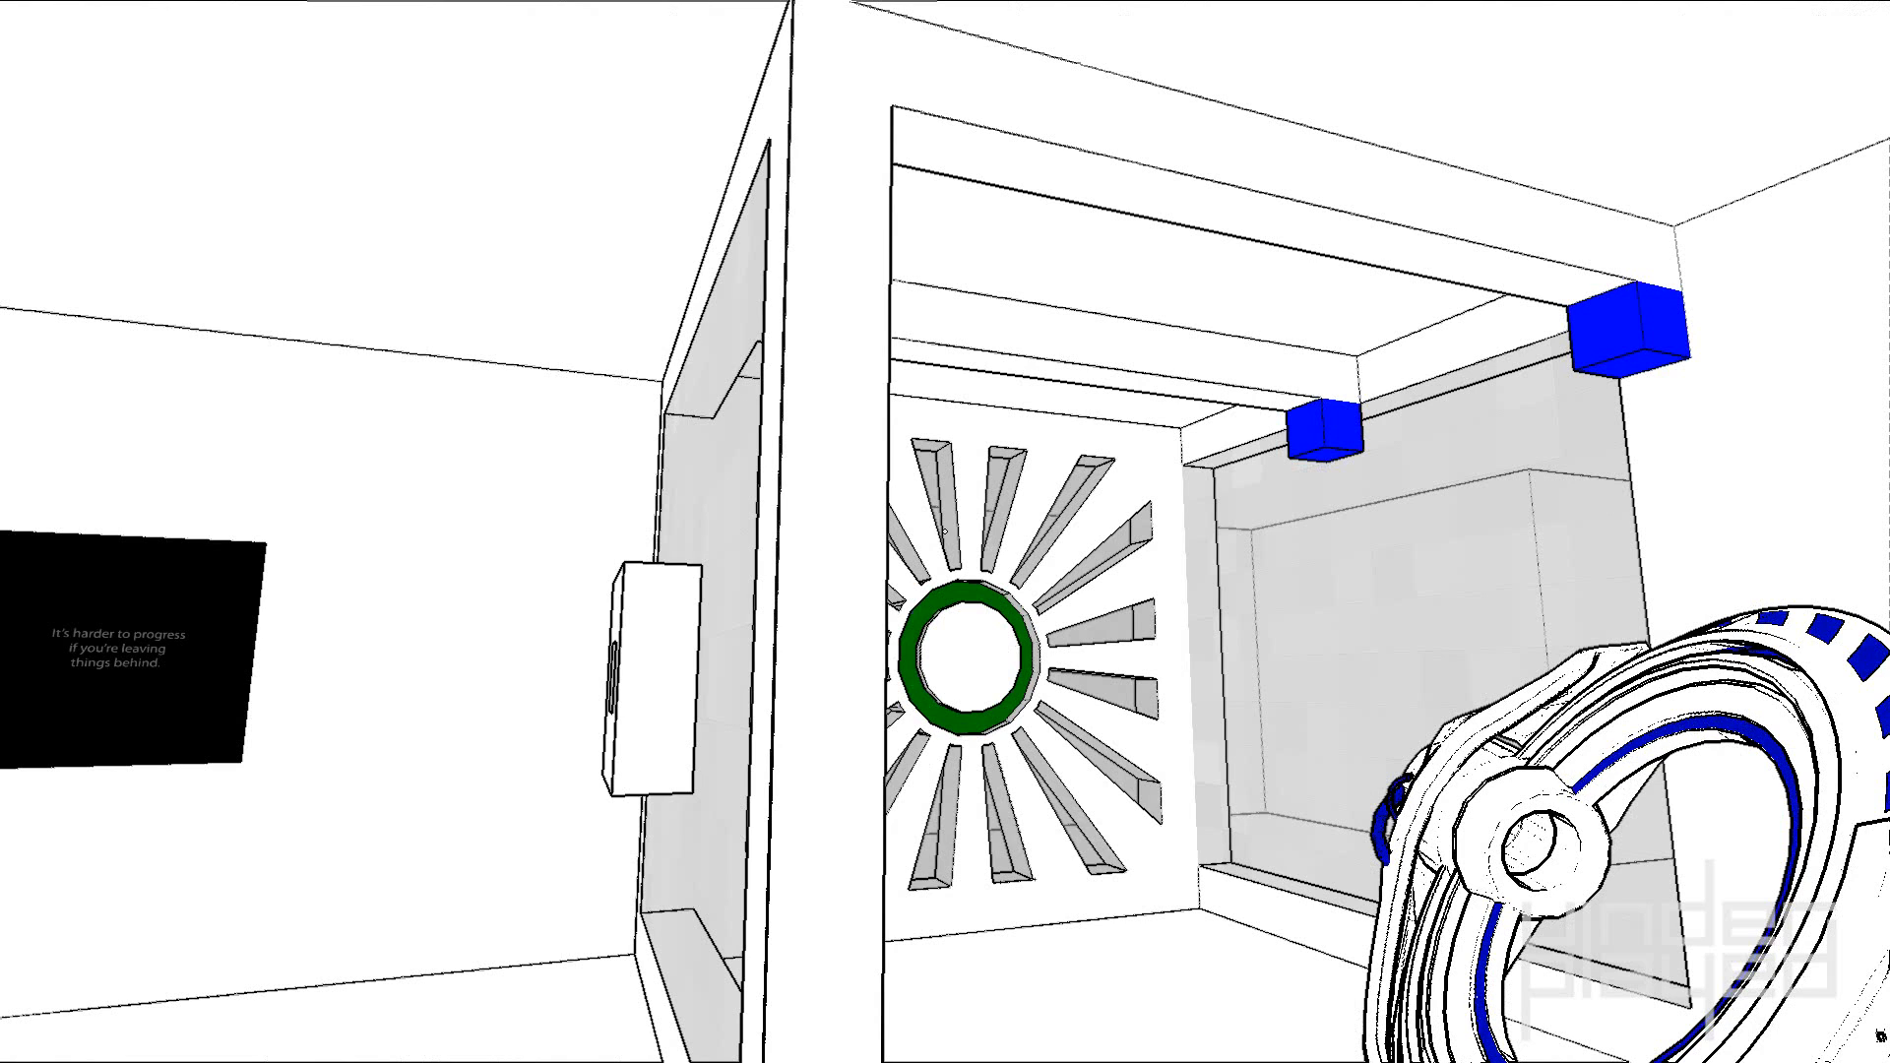
pyautogui.moveTo(945, 532)
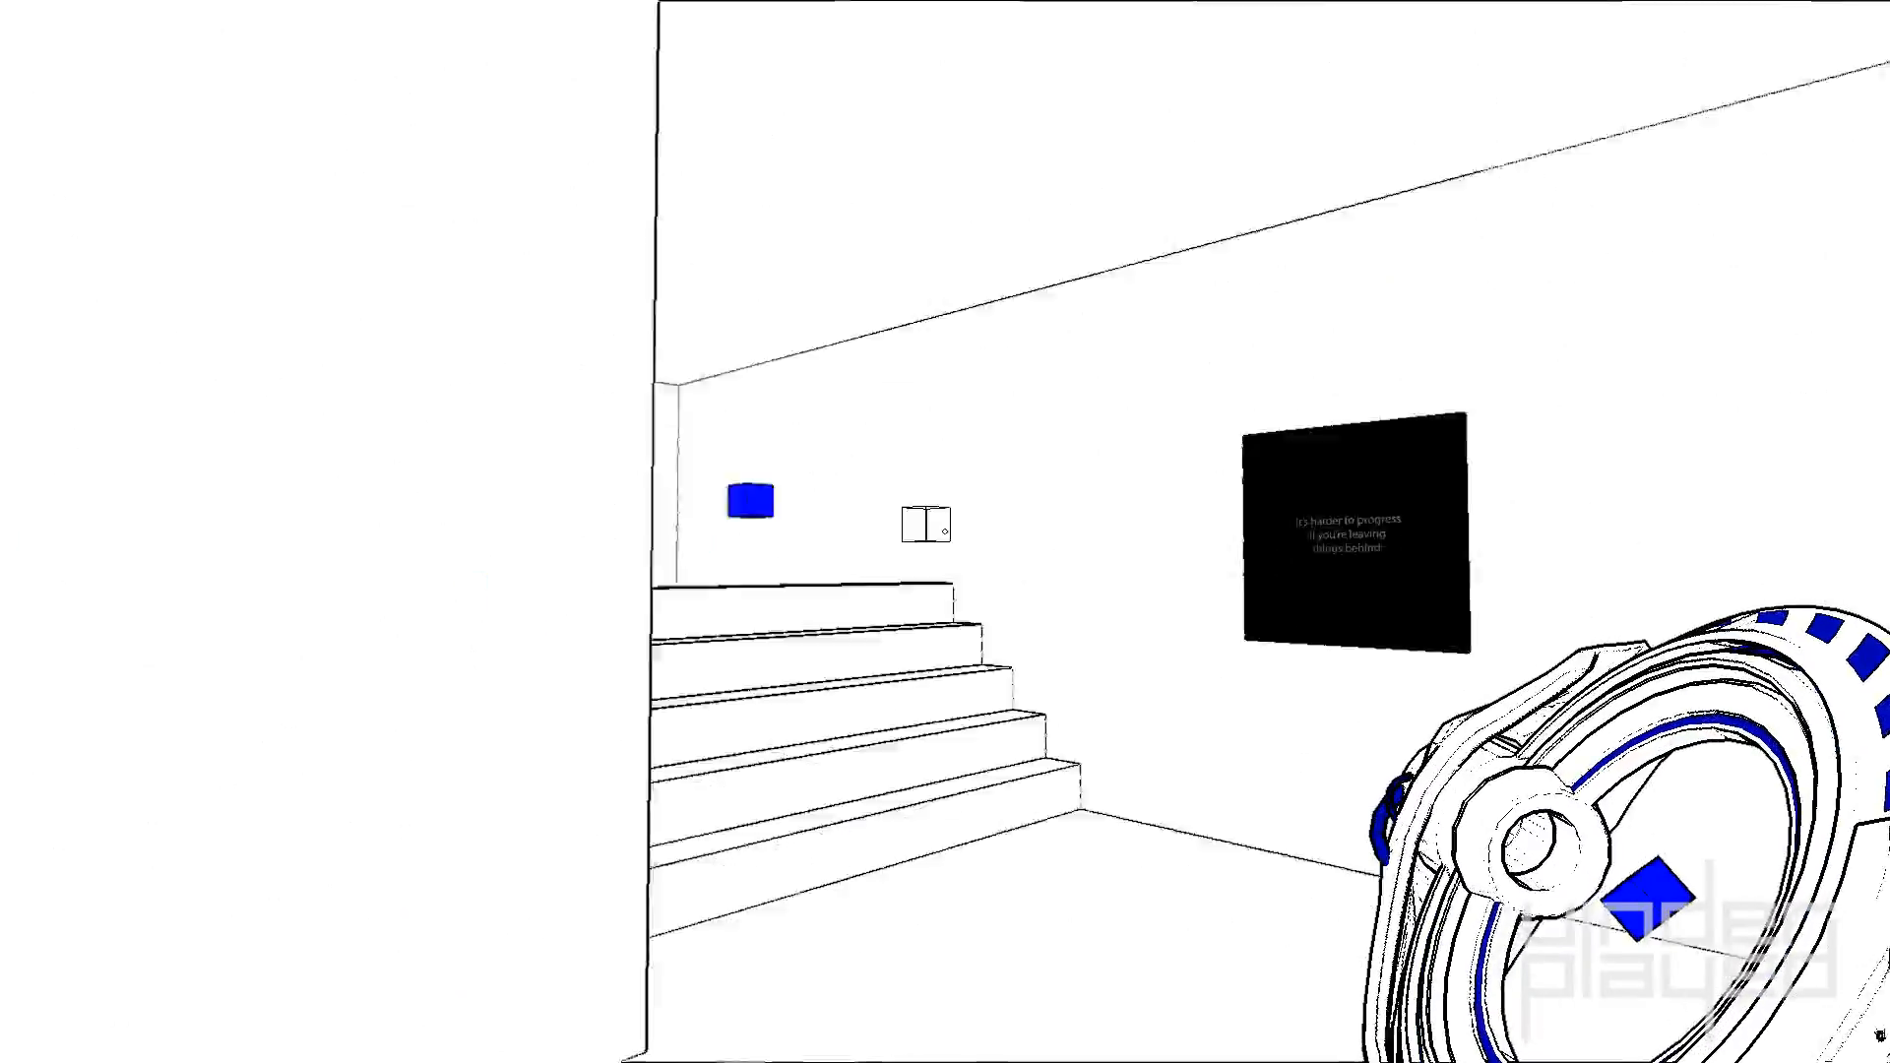
pyautogui.moveTo(945, 531)
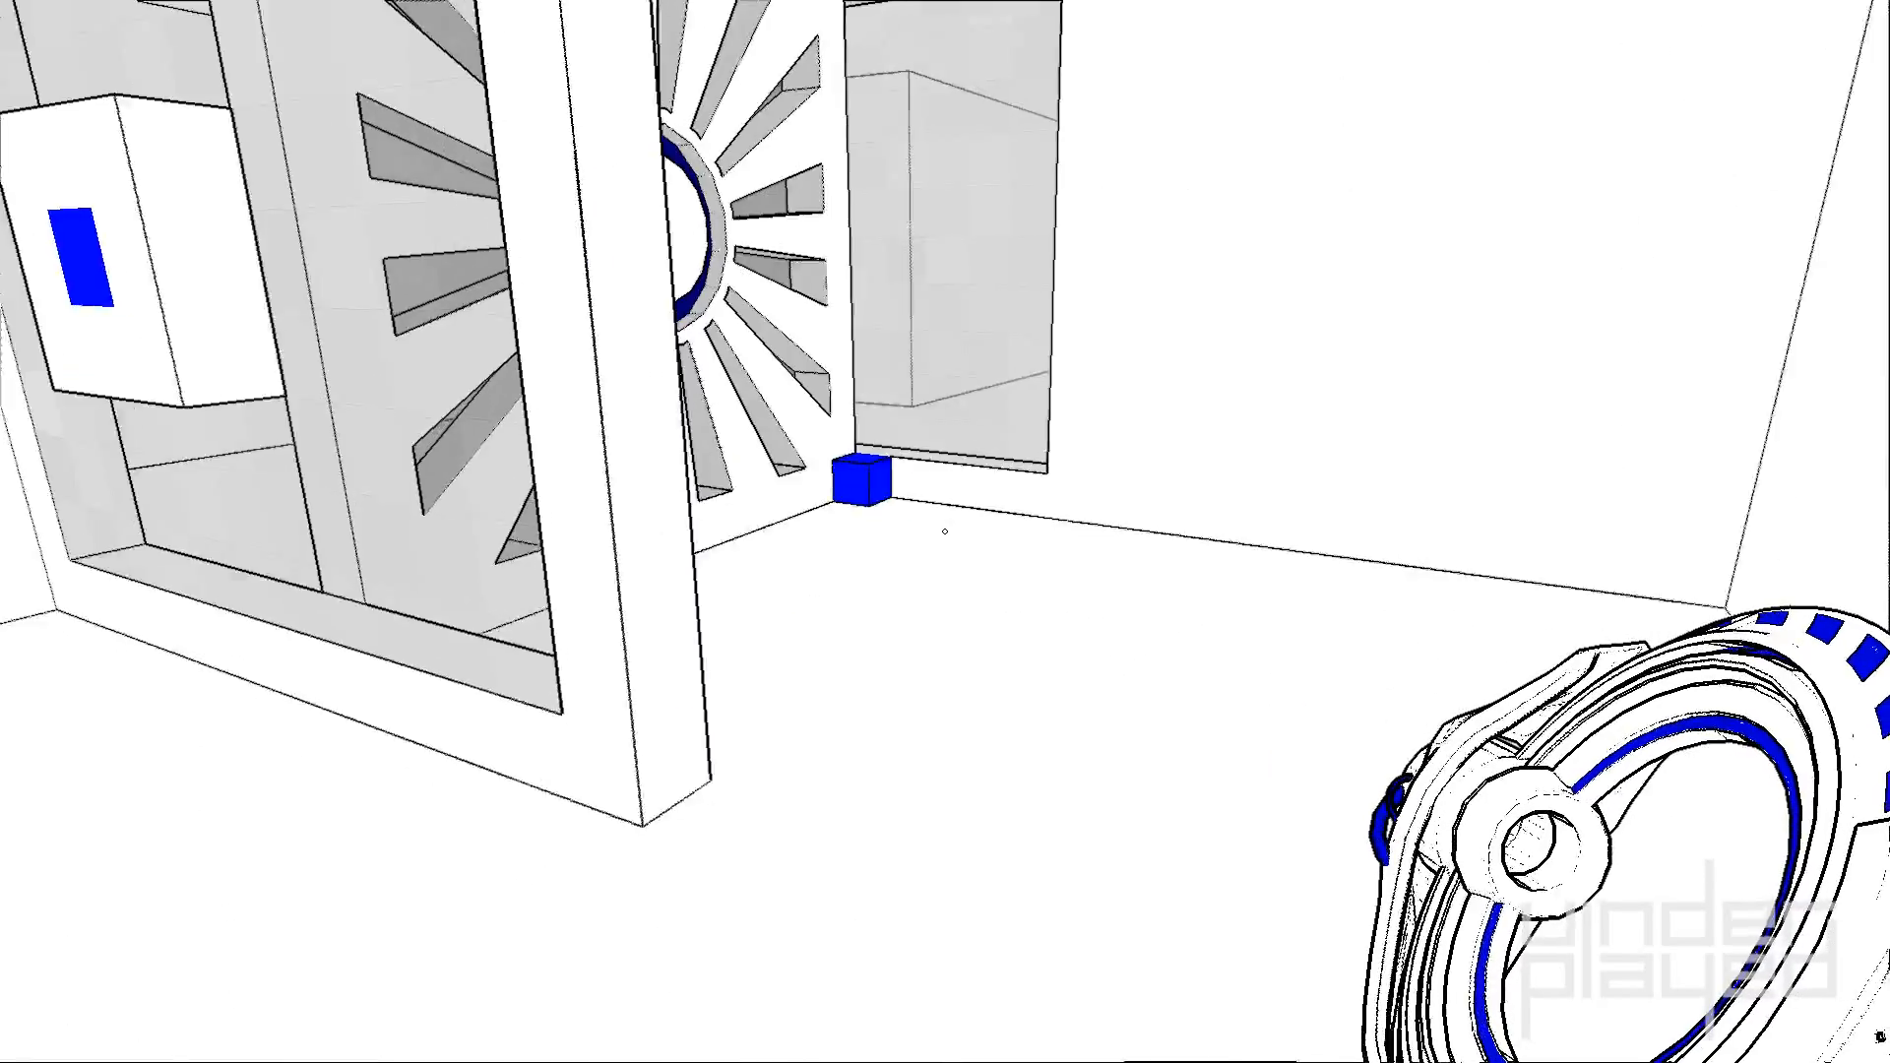
pyautogui.moveTo(946, 531)
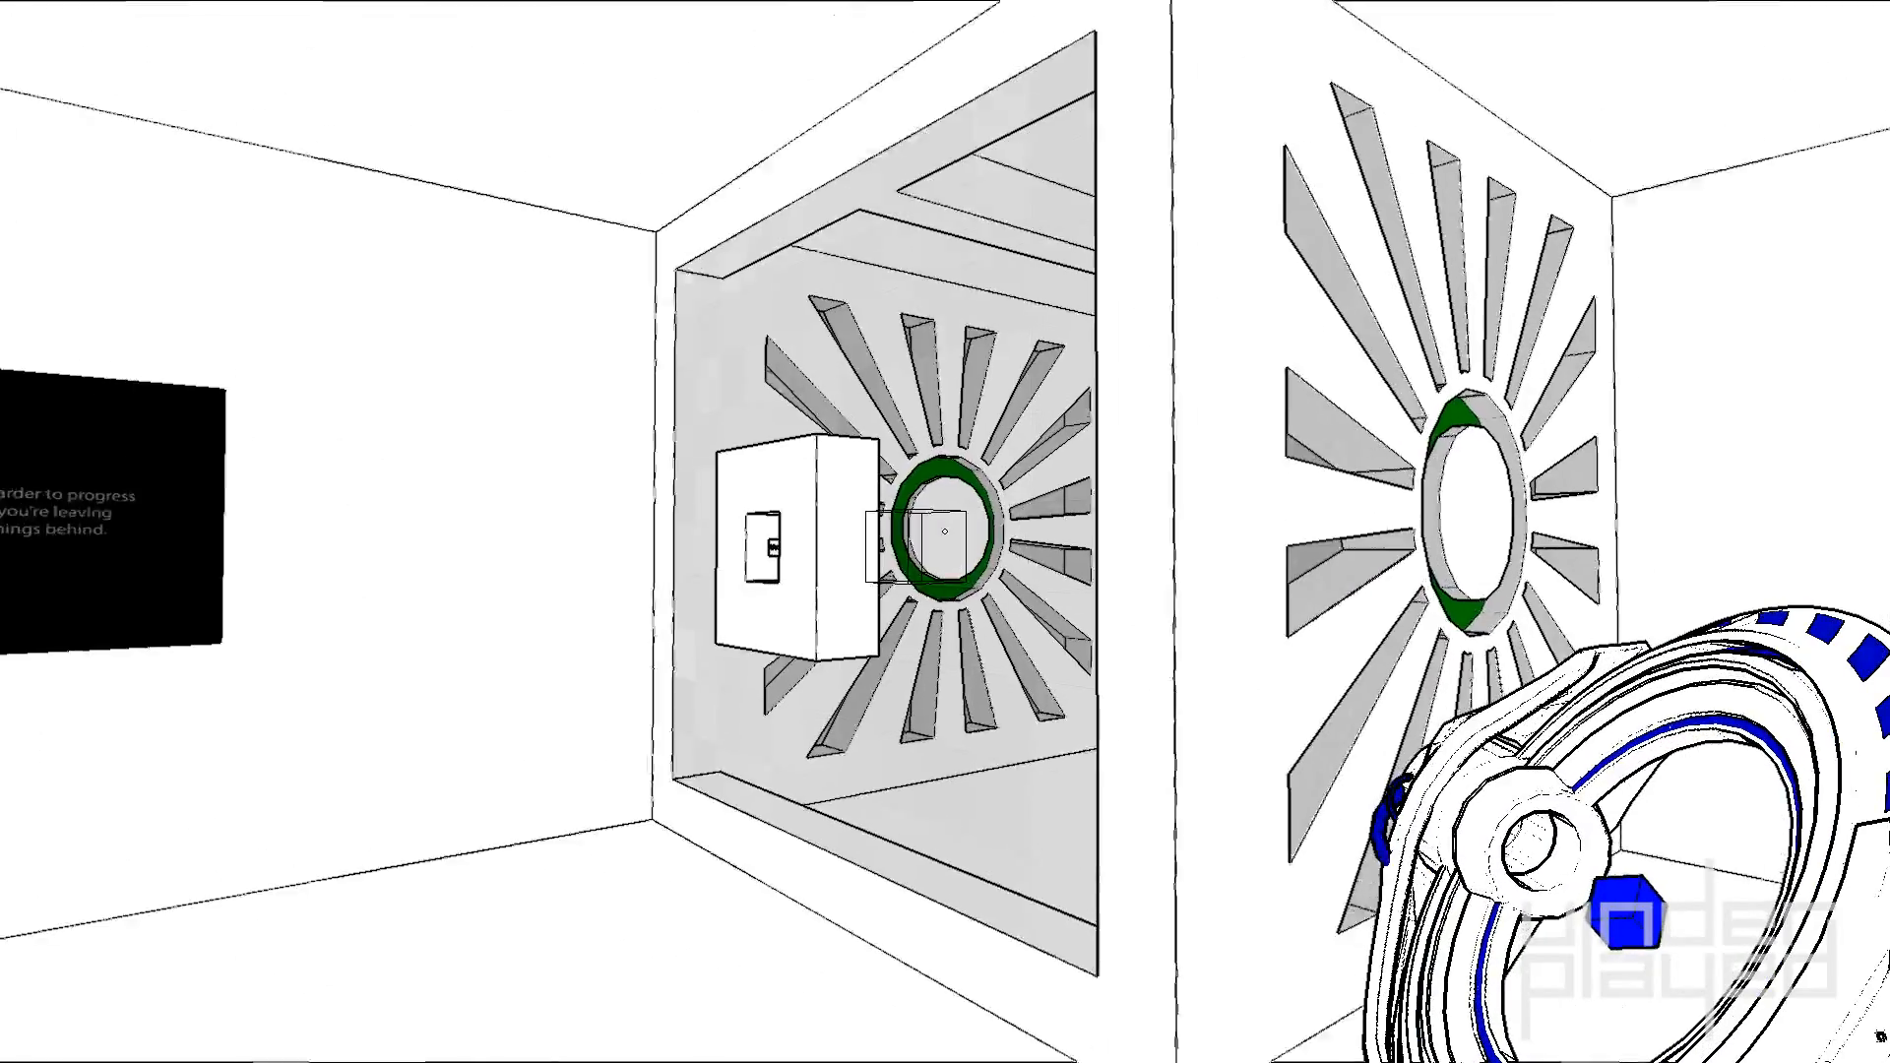
pyautogui.moveTo(945, 532)
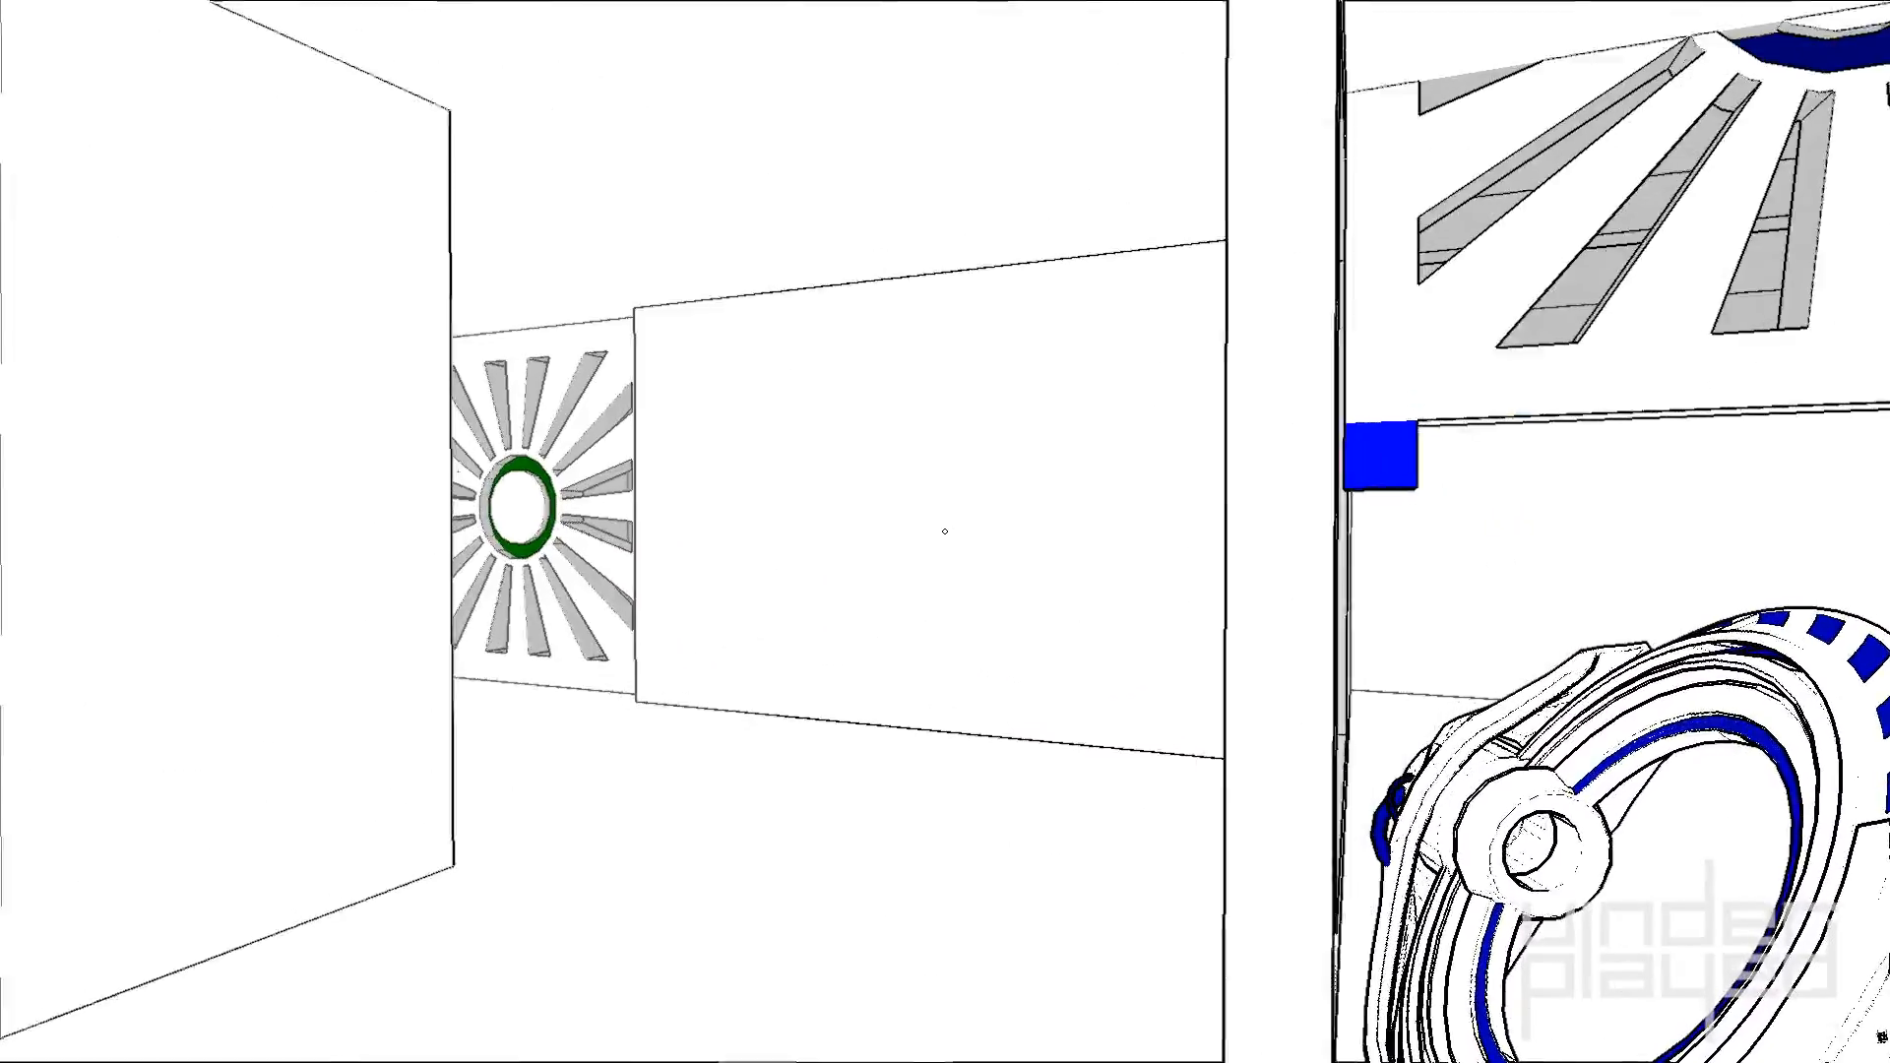